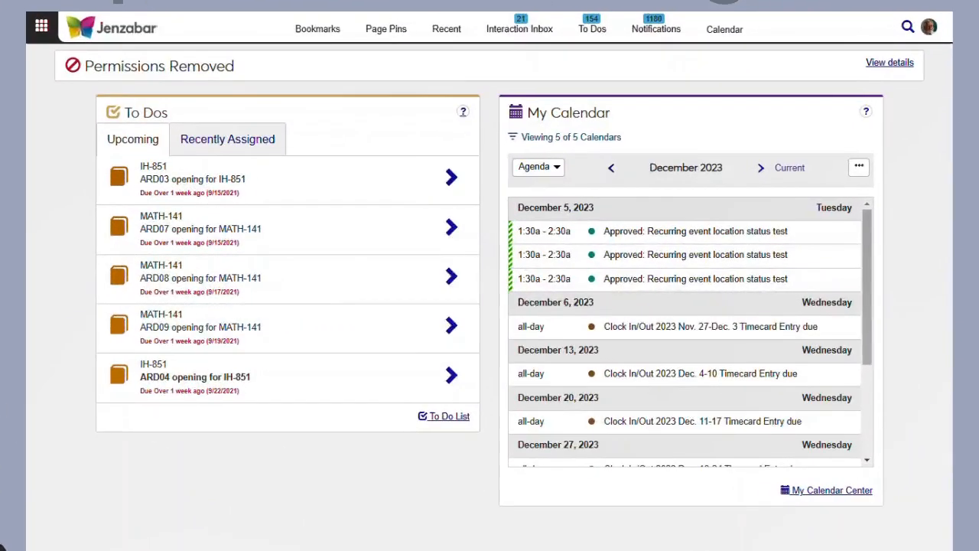
# - Go to Student > Advising Administration > Summary and open the Block settings drop-down
pyautogui.click(42, 26)
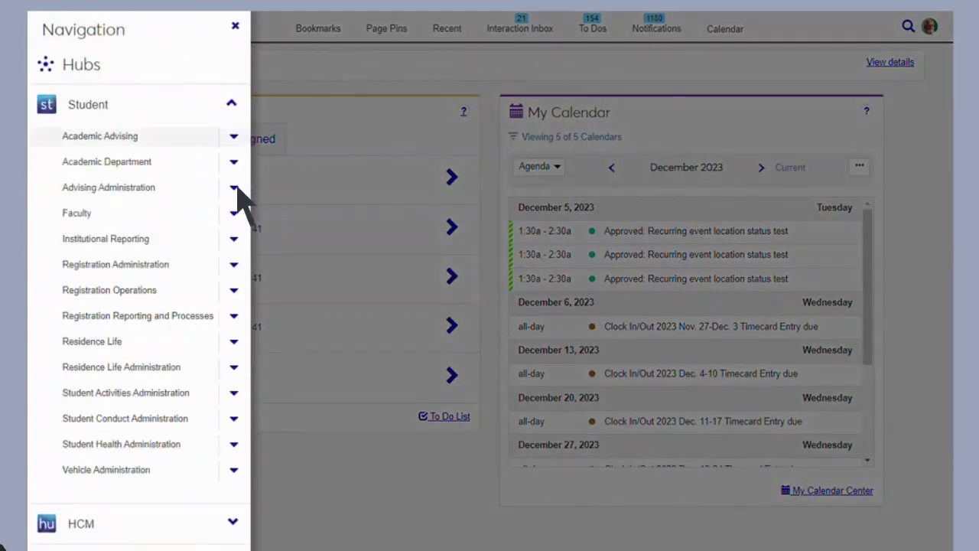
pyautogui.click(234, 187)
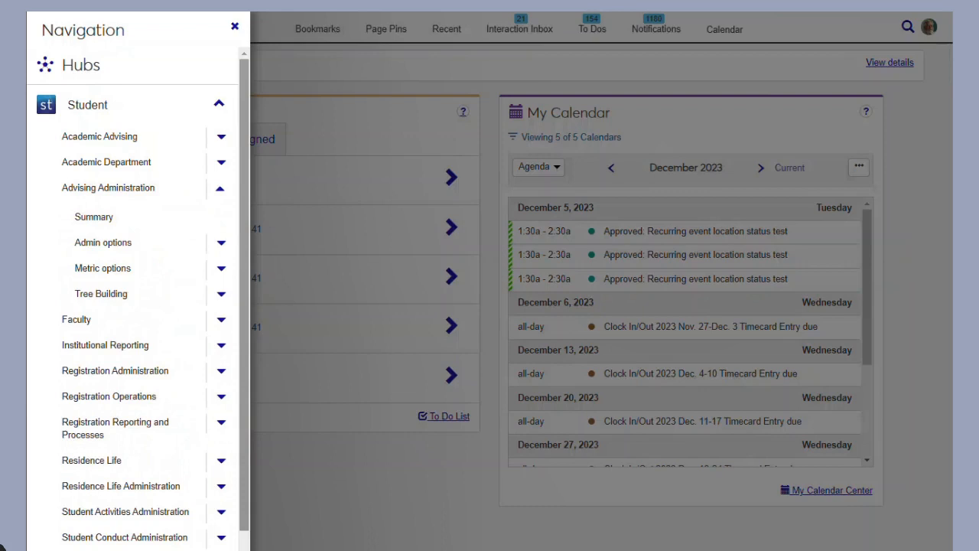
pyautogui.click(94, 217)
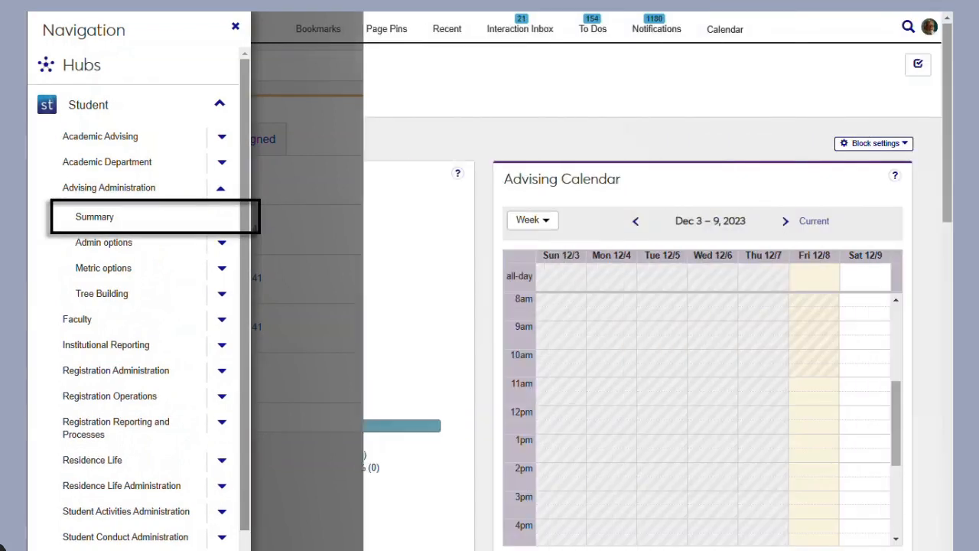
pyautogui.click(94, 216)
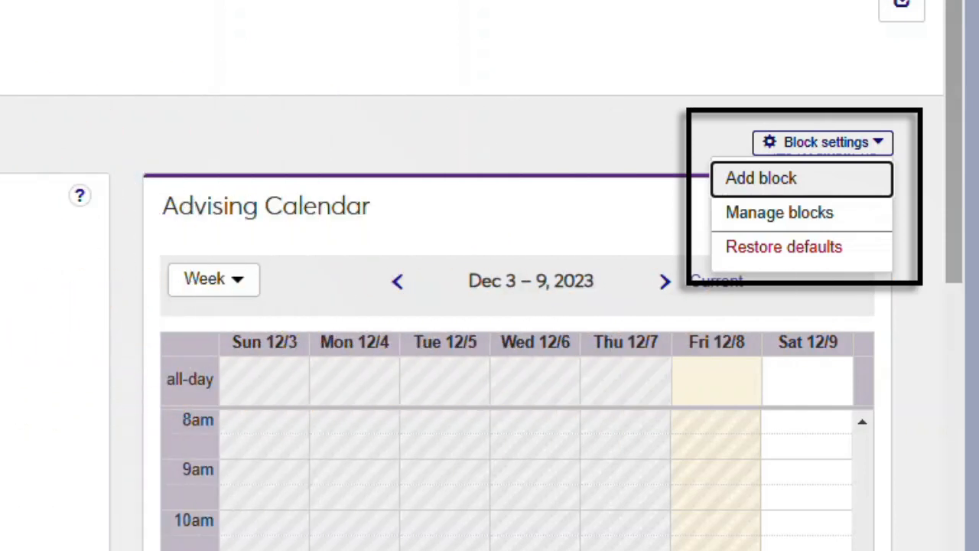
pyautogui.click(758, 179)
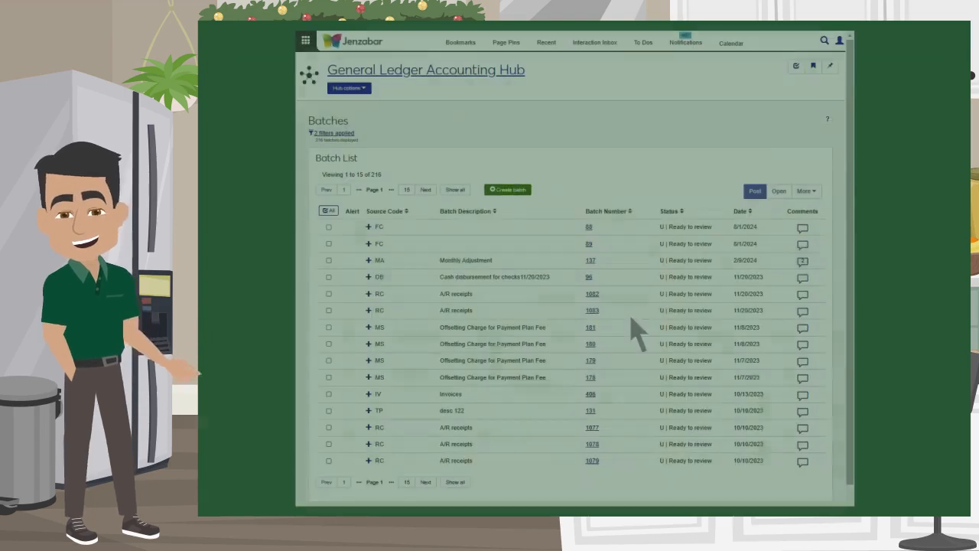
# - Open the Asset Management Hub's pages and reports list on the way to Create Budget
pyautogui.click(589, 294)
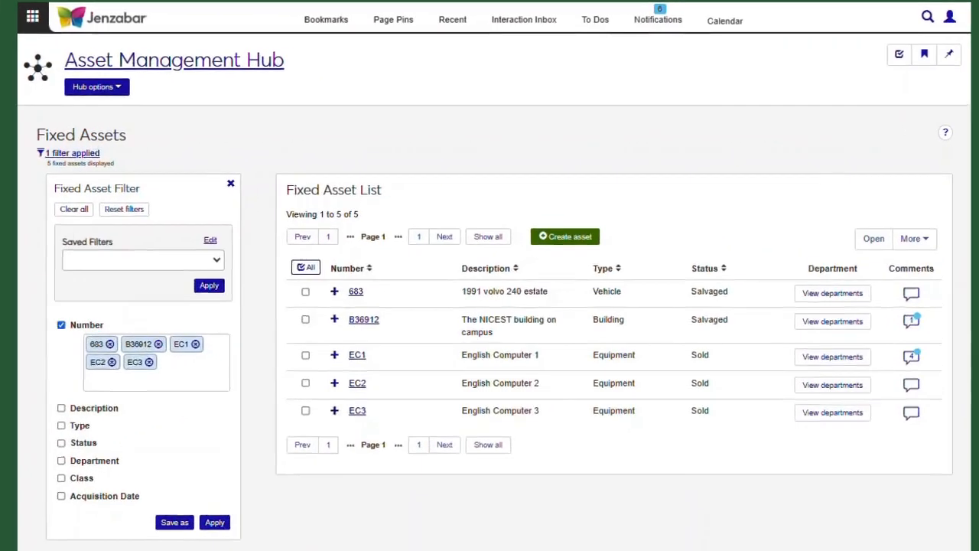
pyautogui.click(96, 86)
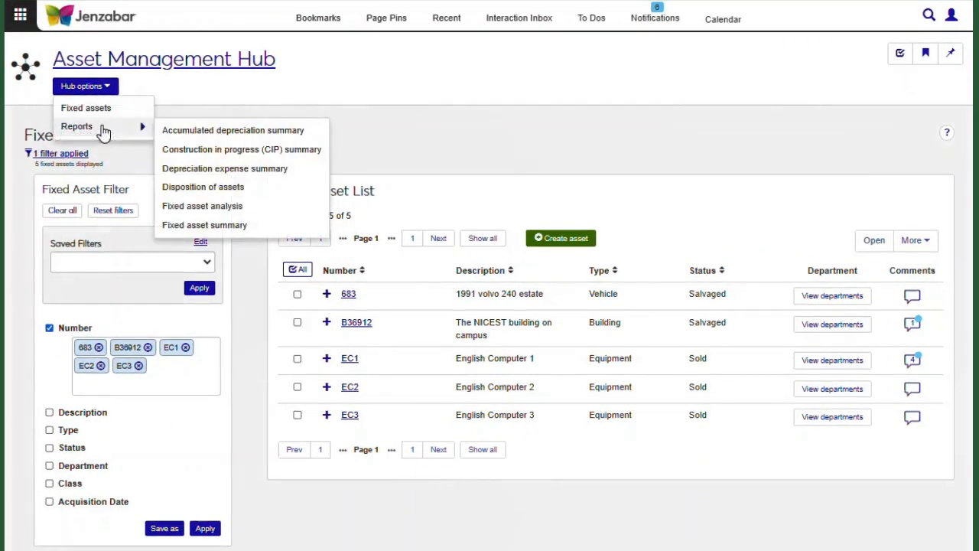
pyautogui.moveTo(103, 126)
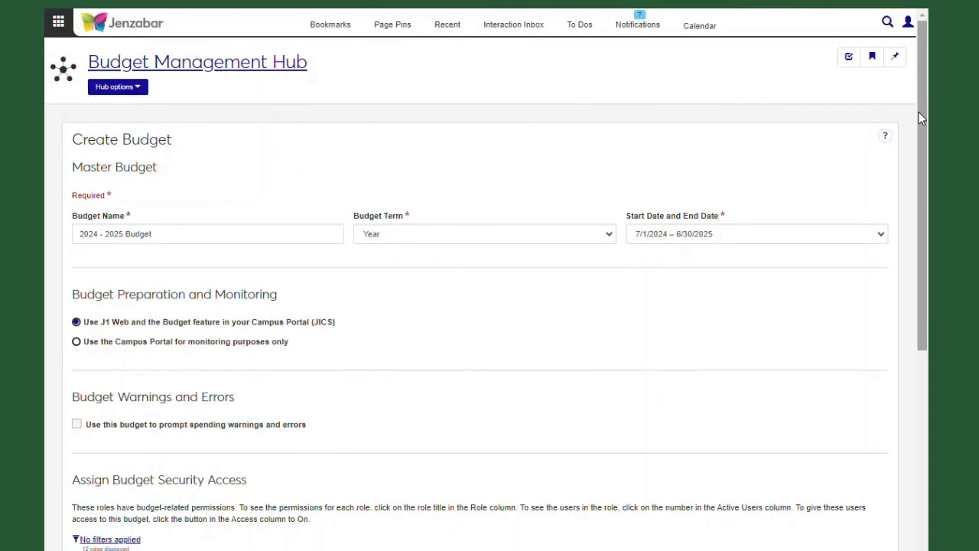
# - Scroll through the Create Budget form, then go to Budget Management Hub > Worksheets
pyautogui.scroll(-3)
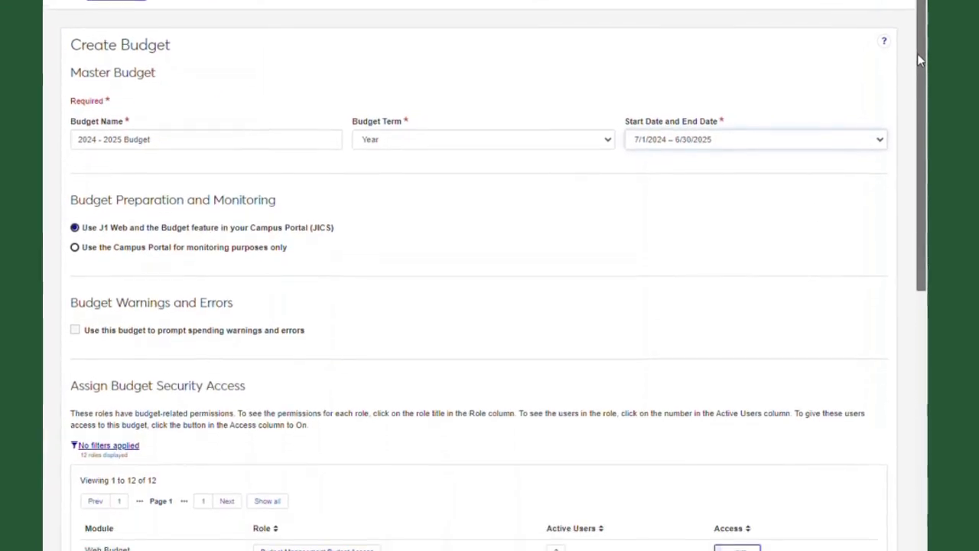
pyautogui.scroll(-3)
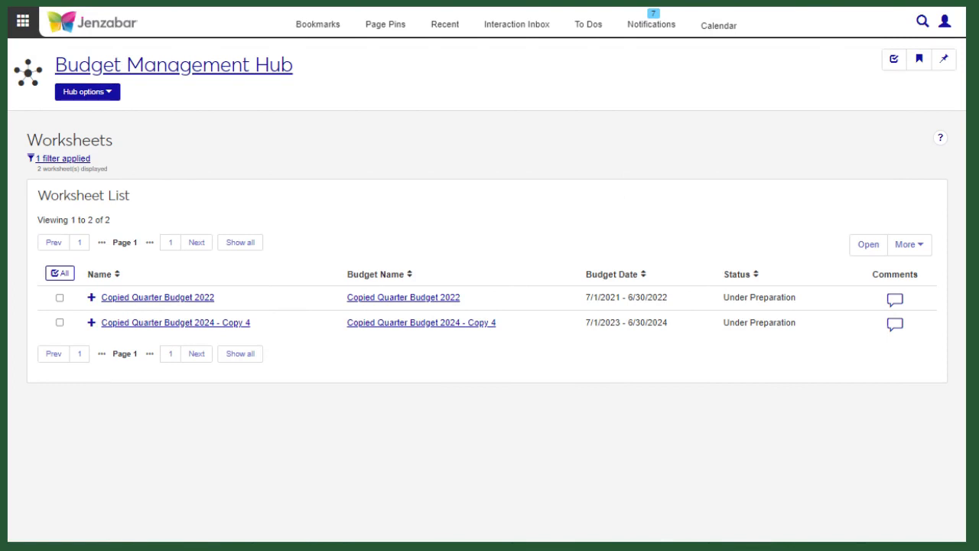
pyautogui.click(86, 92)
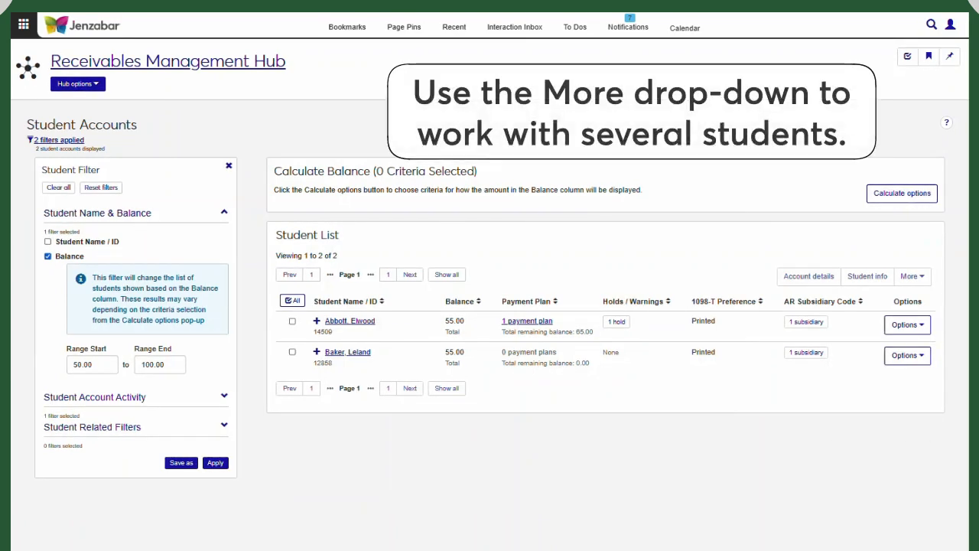
# - Open the More drop-down of multi-student actions on the Student Accounts list
pyautogui.click(912, 276)
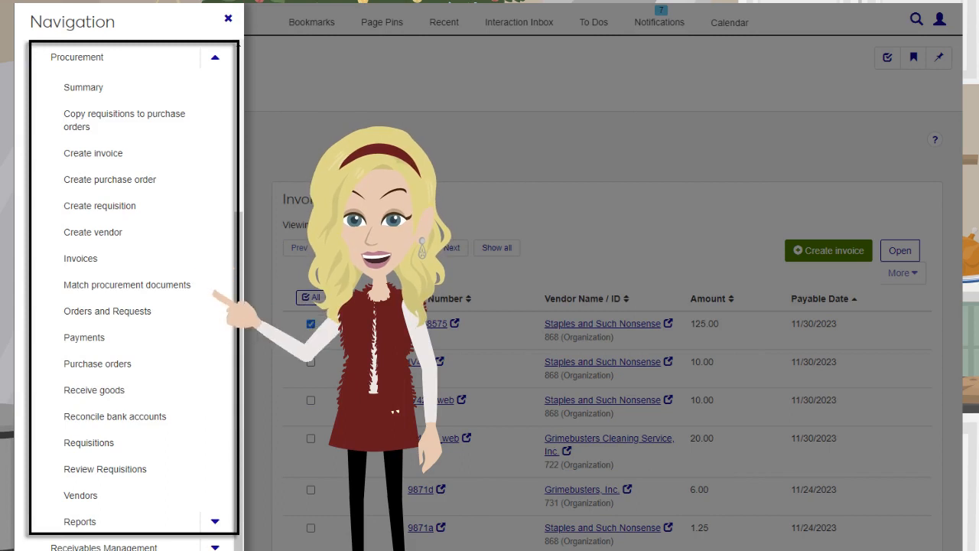
# - Expand the Procurement section in the navigation panel
pyautogui.click(608, 444)
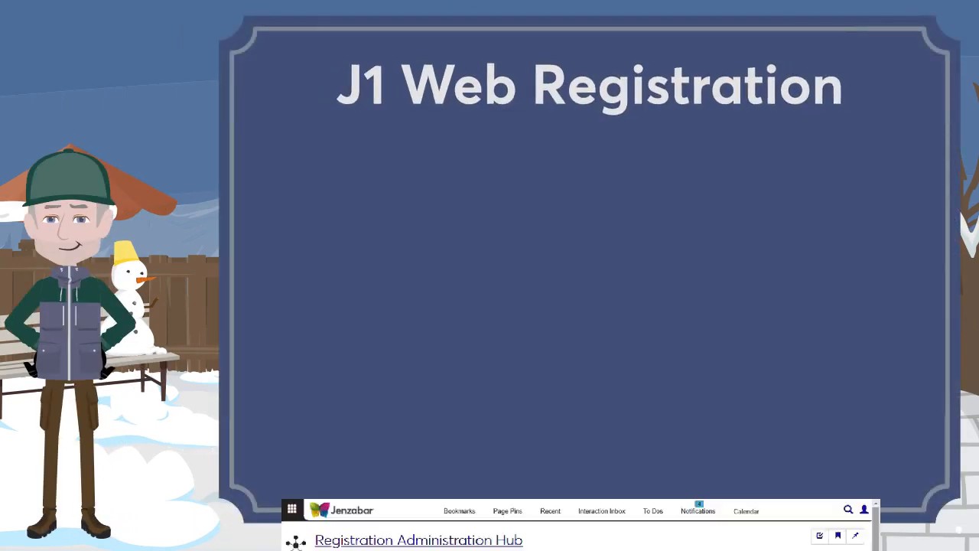
# - Open Enrollment Settings and jump to Waitlist Options to view Waitlist Usher
pyautogui.click(408, 540)
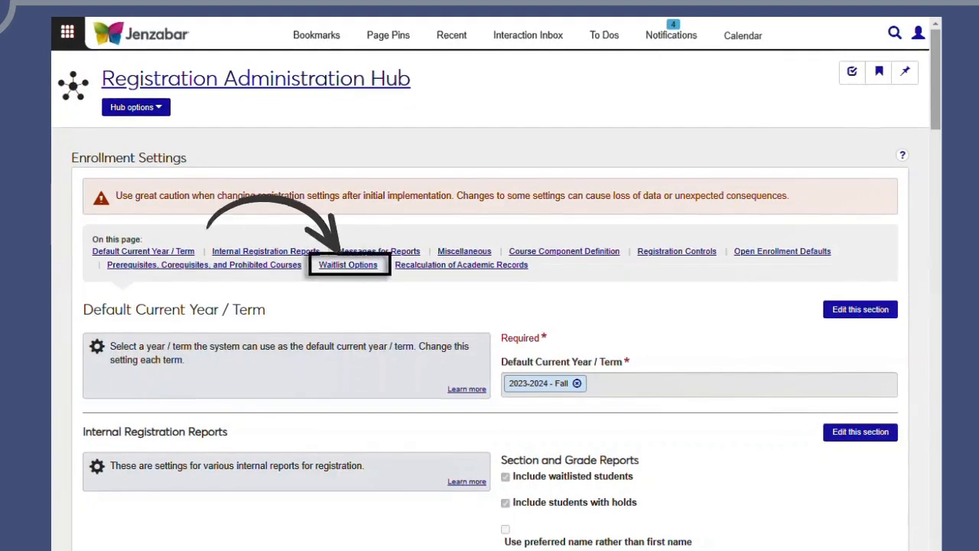
pyautogui.click(348, 263)
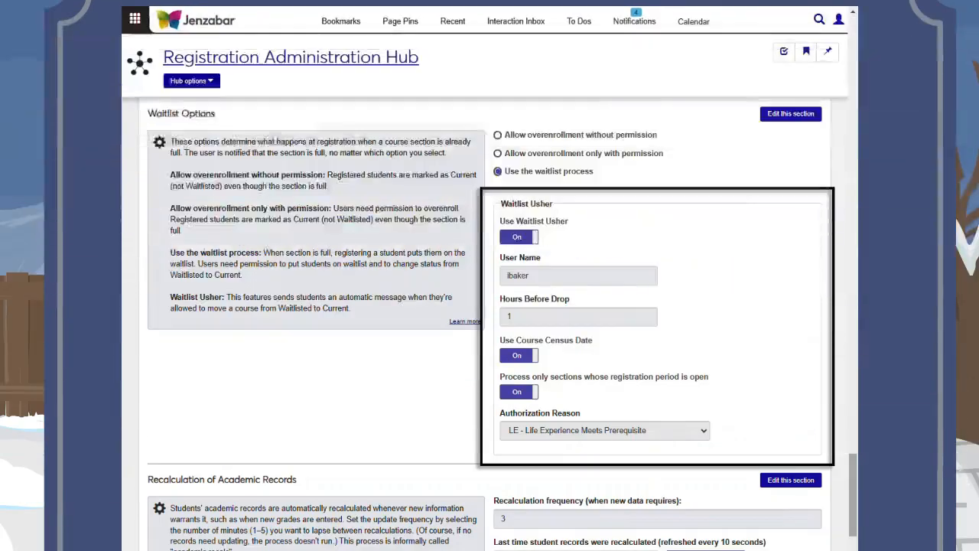